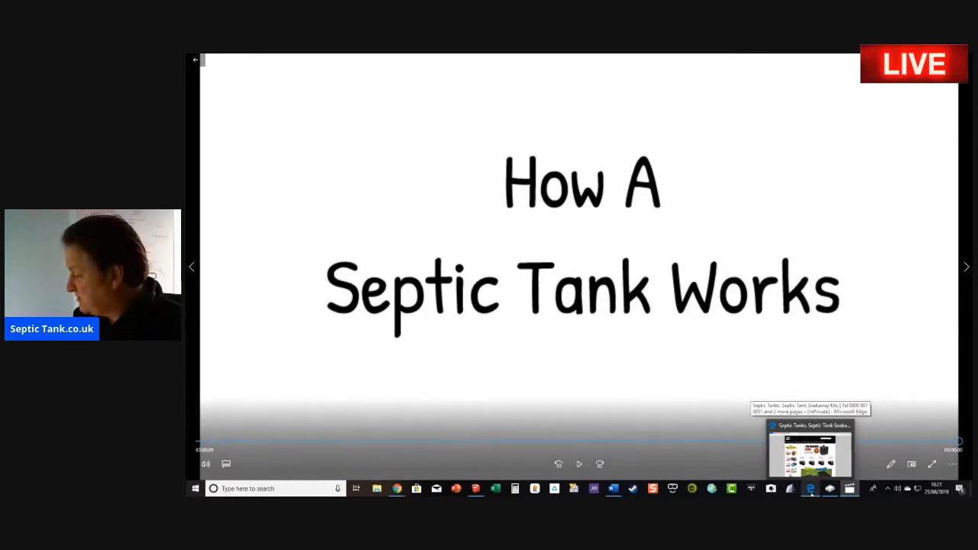
# Bring Edge forward and show the Finsbury Park underground reservoir report.
pyautogui.click(812, 455)
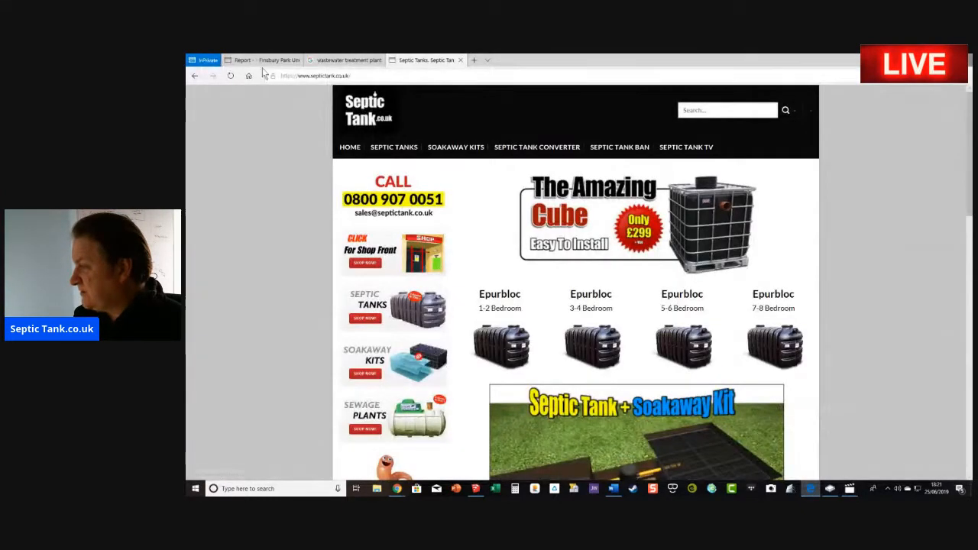
pyautogui.click(264, 60)
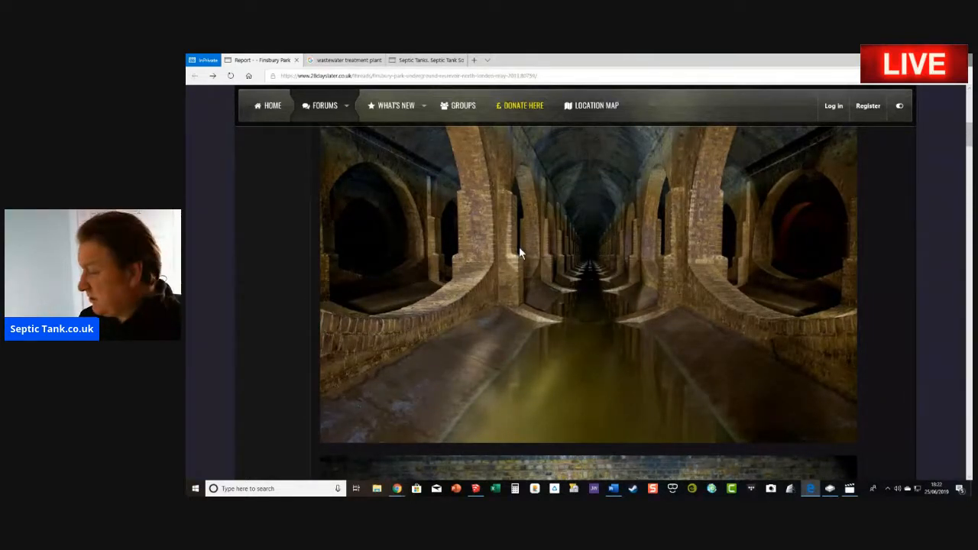
# Scroll through further reservoir photos, including the domed brick arch with flowing water.
pyautogui.scroll(-3)
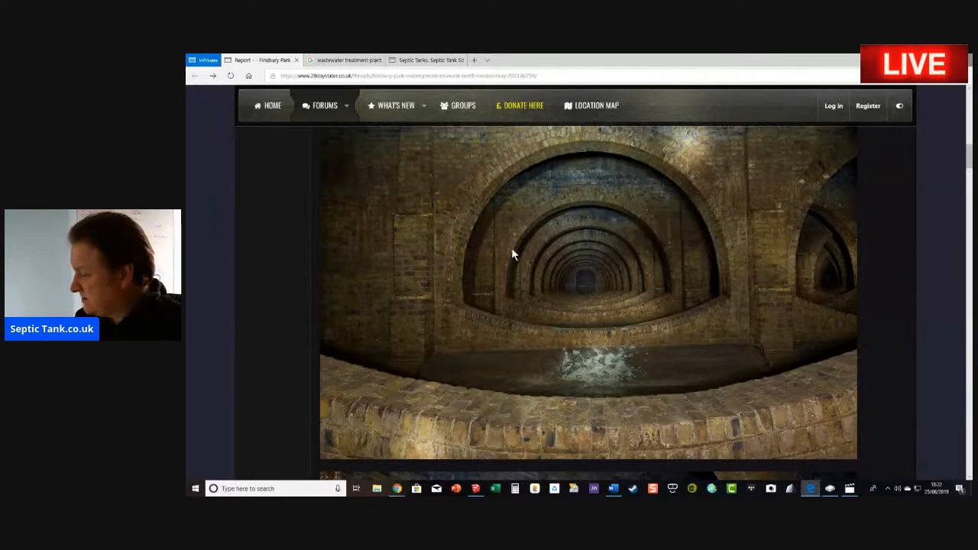
pyautogui.scroll(-3)
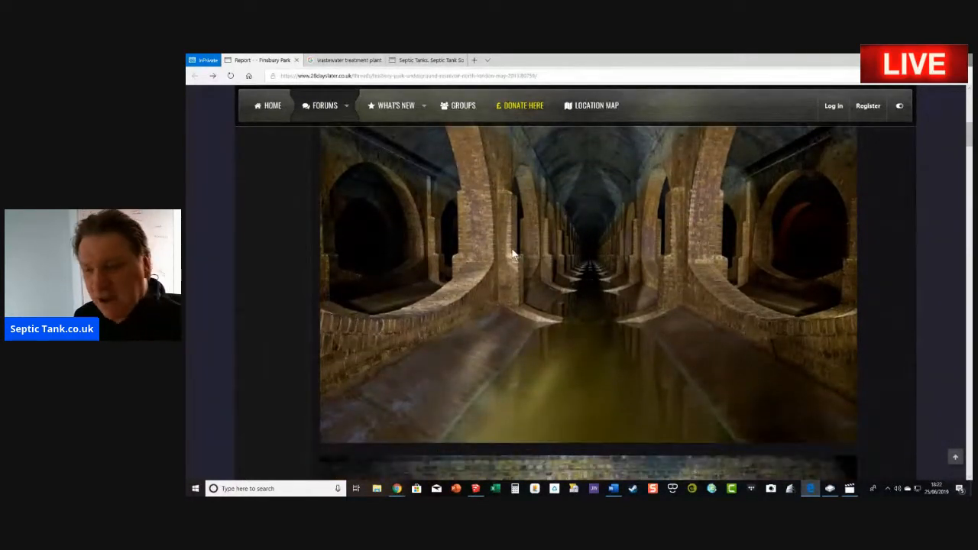
pyautogui.moveTo(343, 60)
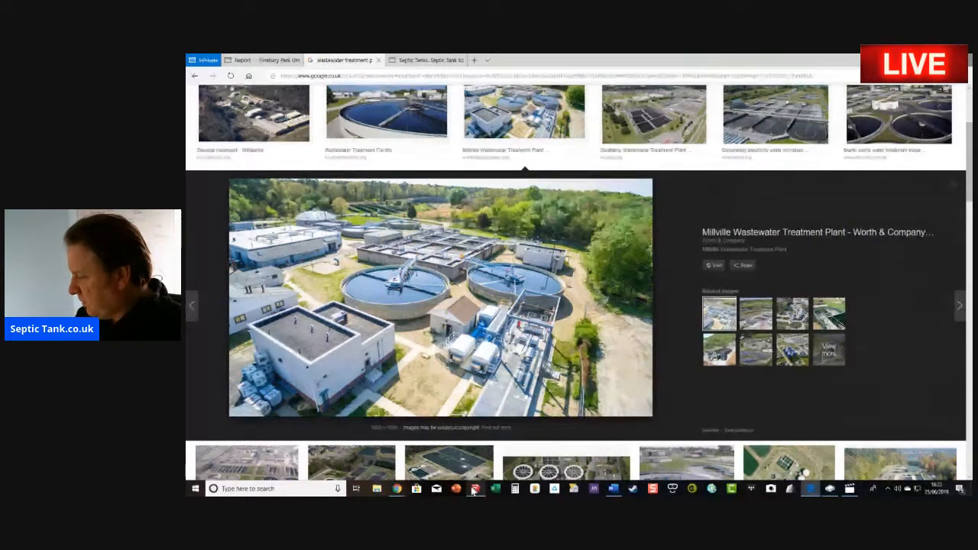
# Switch to SketchUp showing the buried septic tank piped to soakaway lines.
pyautogui.click(475, 489)
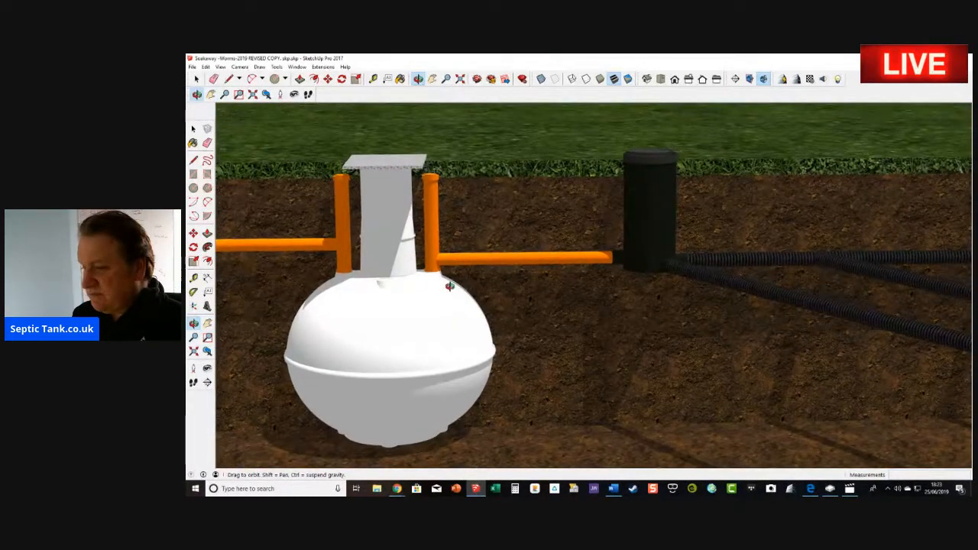
pyautogui.click(373, 78)
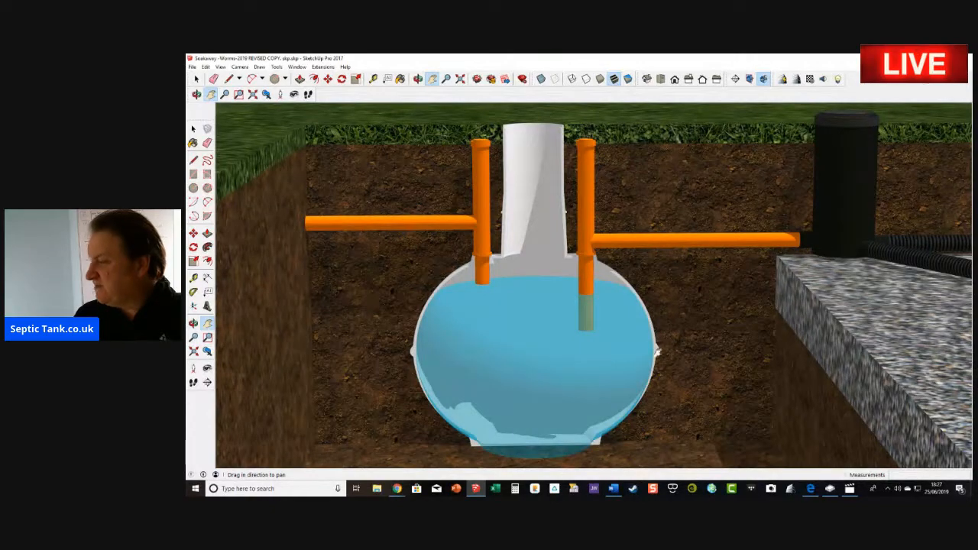
pyautogui.click(420, 79)
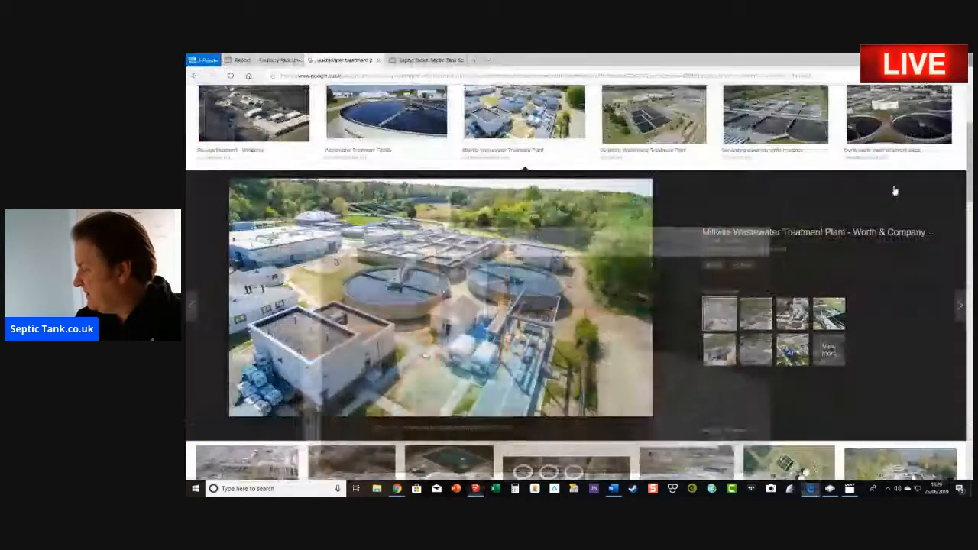
# Show the septictank.co.uk Soakaway Kits page with kits, crates and Easy Drain options.
pyautogui.click(427, 59)
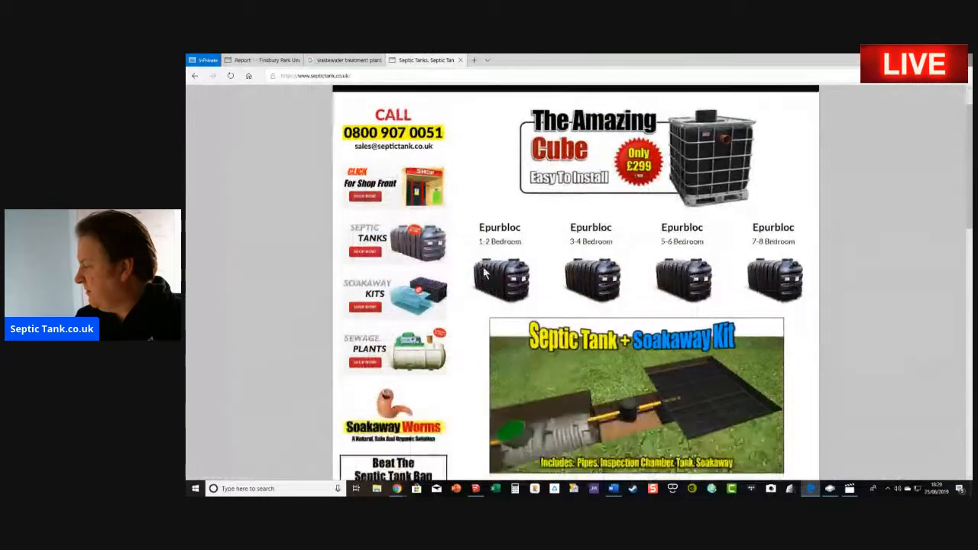
pyautogui.scroll(-3)
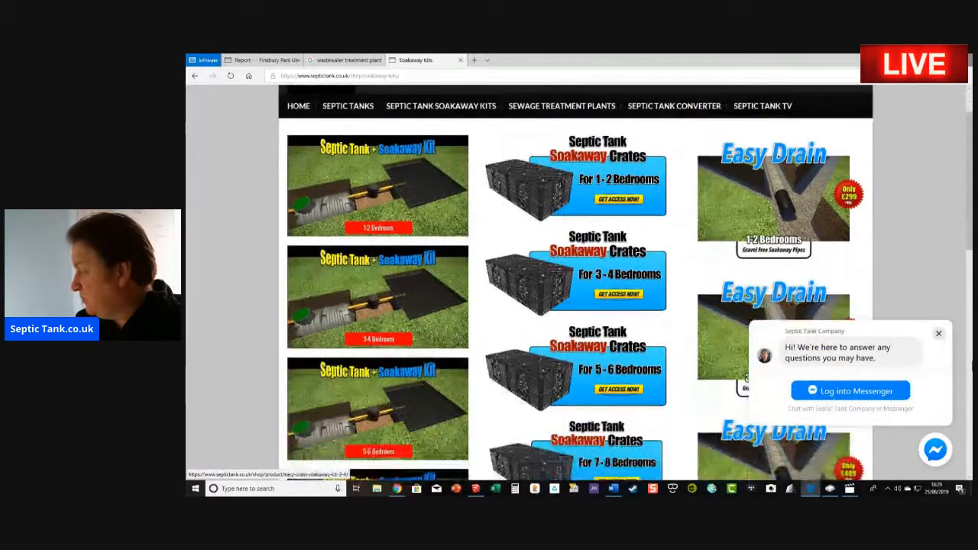
pyautogui.scroll(-3)
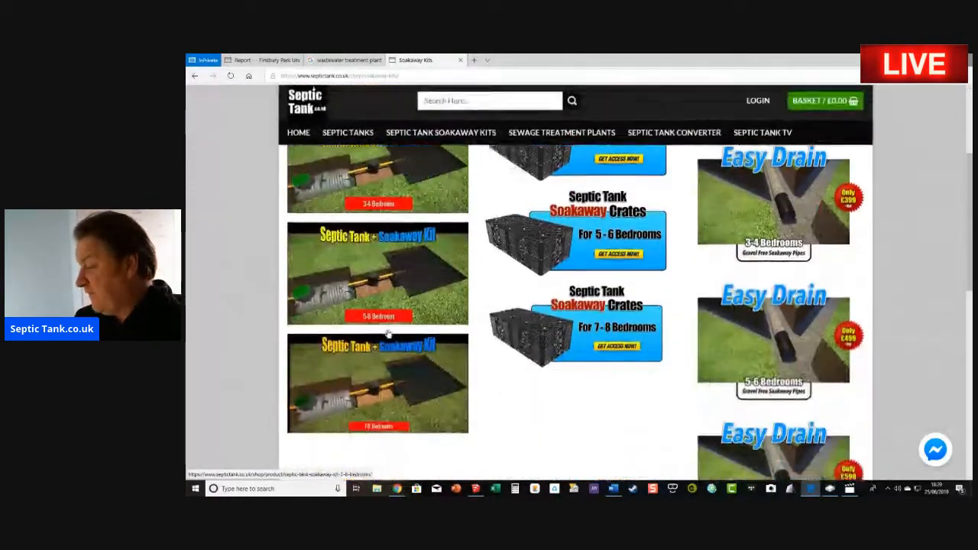
pyautogui.scroll(3)
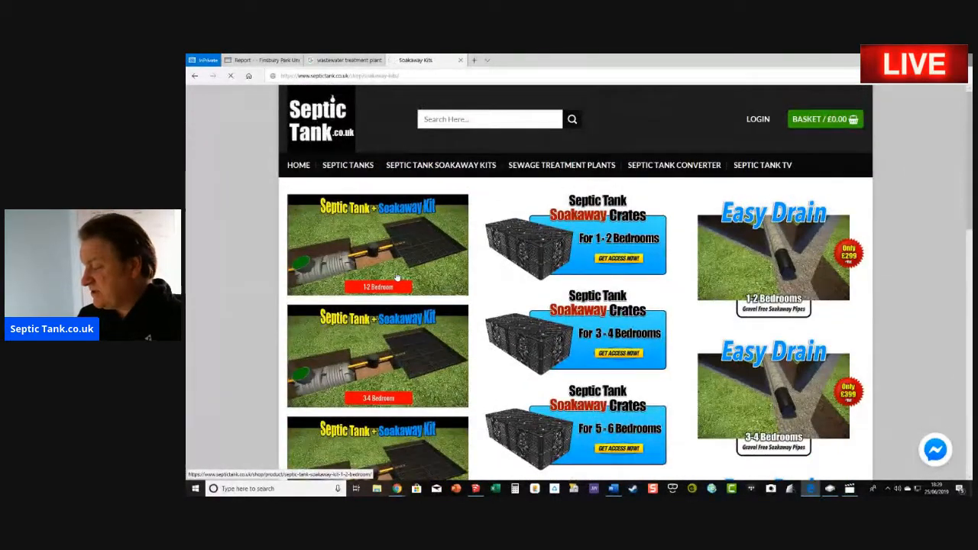
pyautogui.click(378, 245)
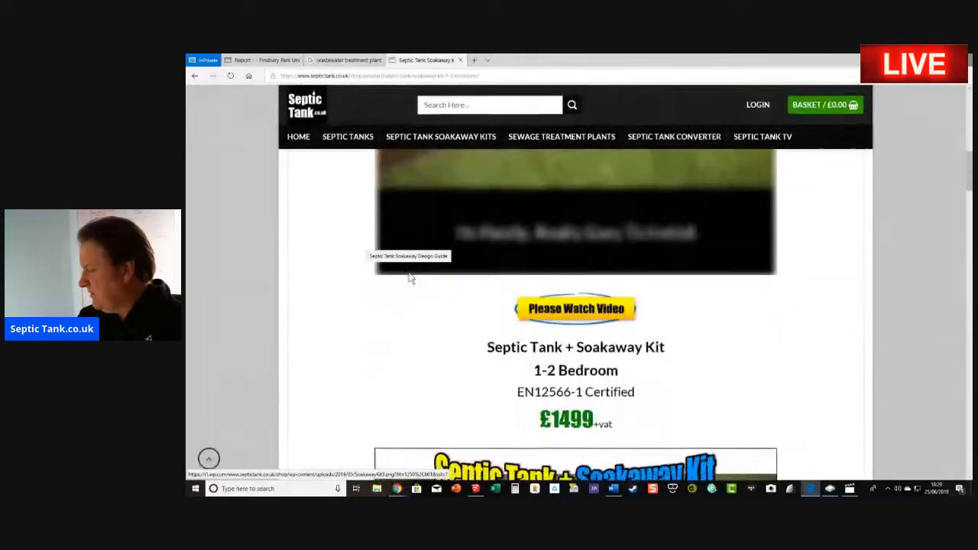
pyautogui.scroll(-3)
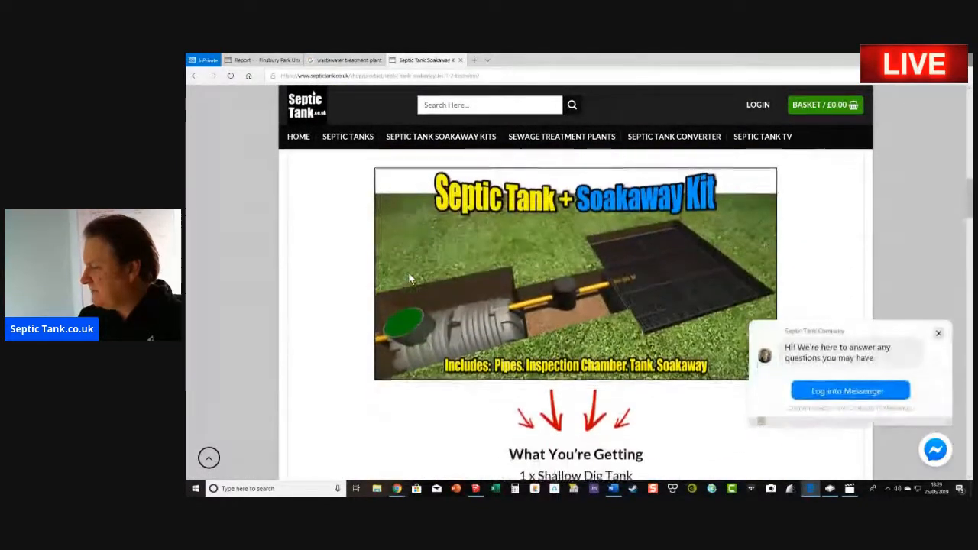
pyautogui.click(936, 332)
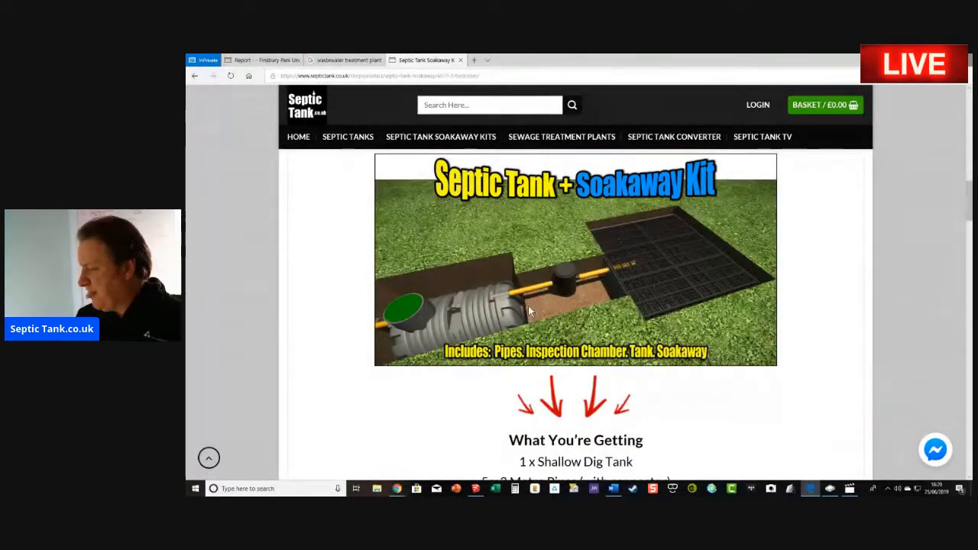
pyautogui.scroll(-3)
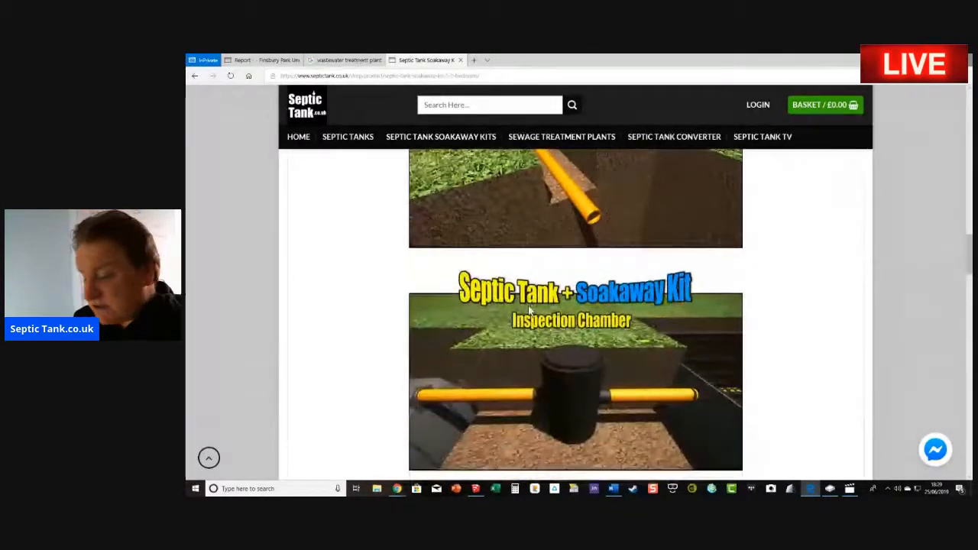
pyautogui.scroll(-3)
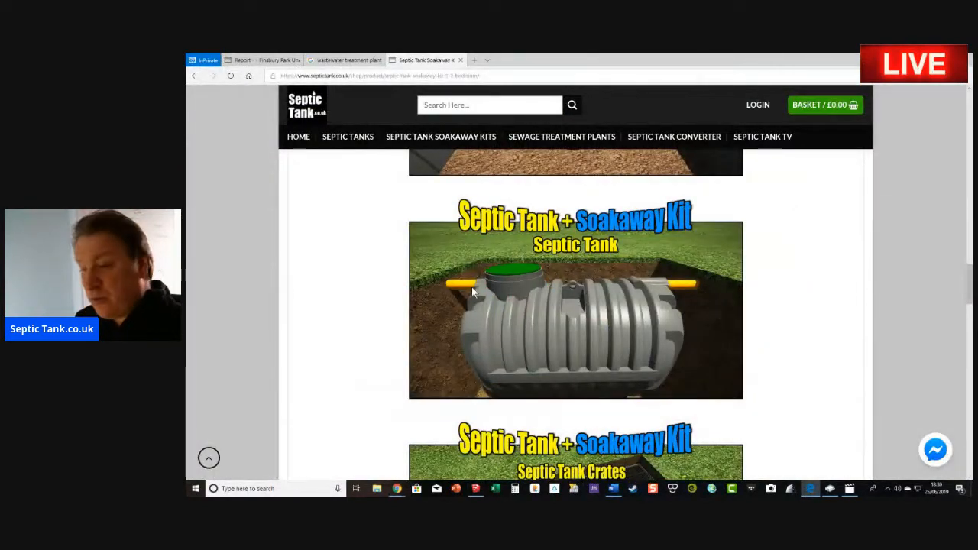
pyautogui.moveTo(668, 476)
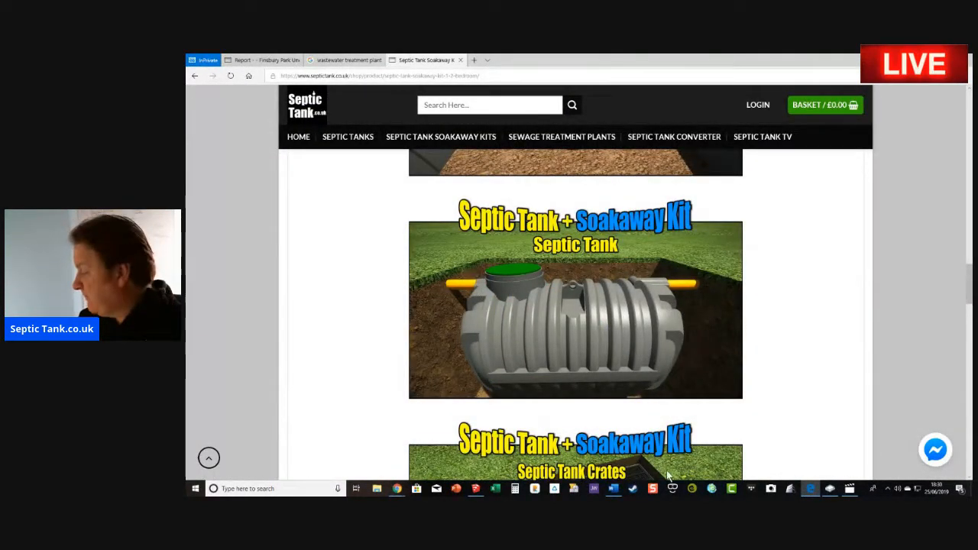
pyautogui.click(476, 488)
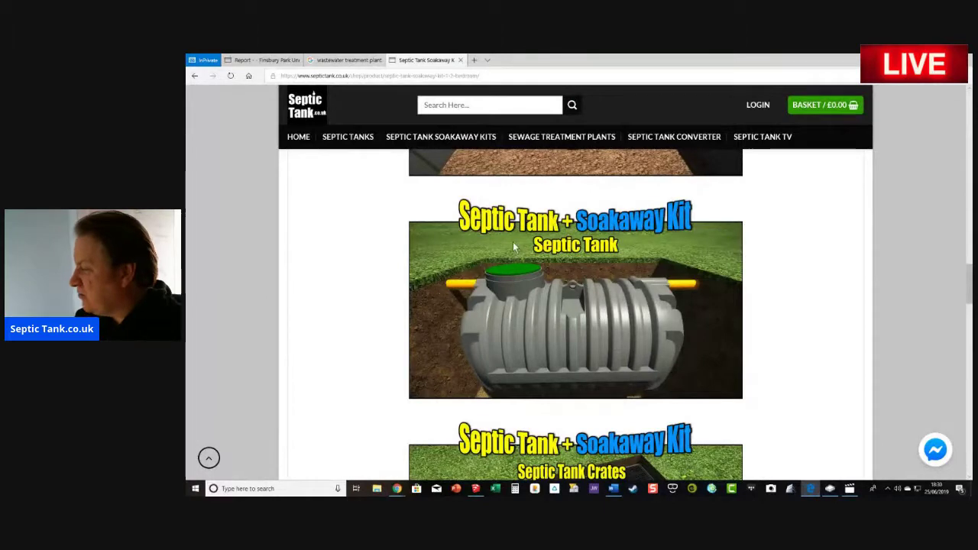
pyautogui.moveTo(621, 322)
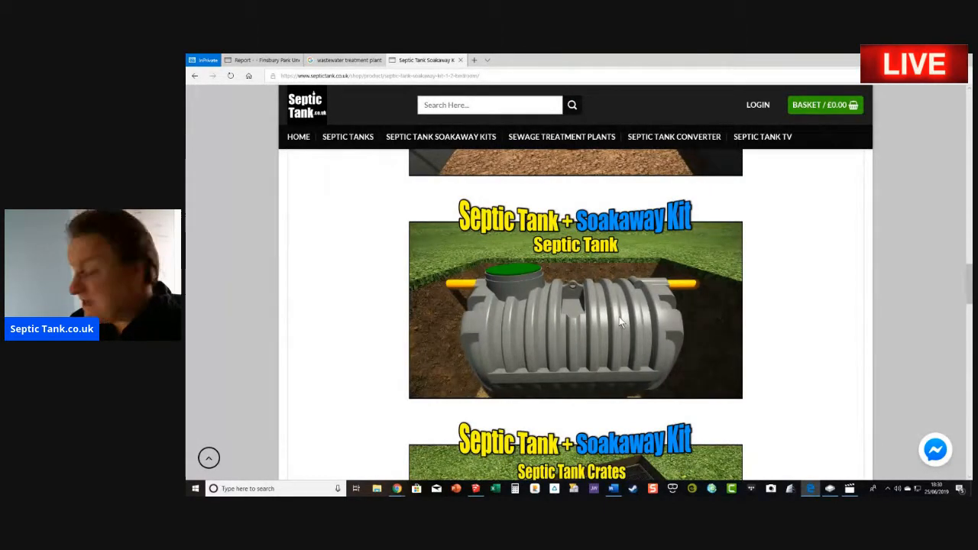
pyautogui.scroll(-3)
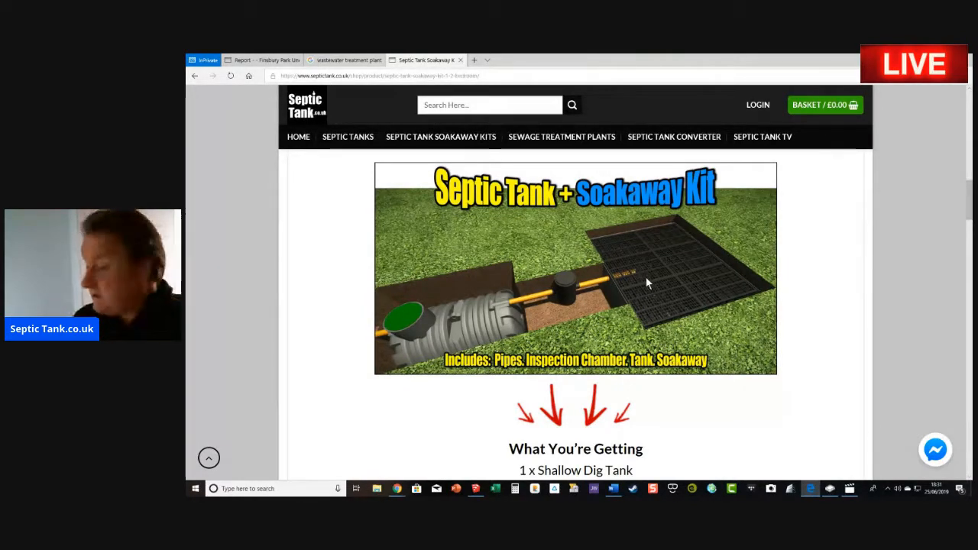
pyautogui.moveTo(561, 337)
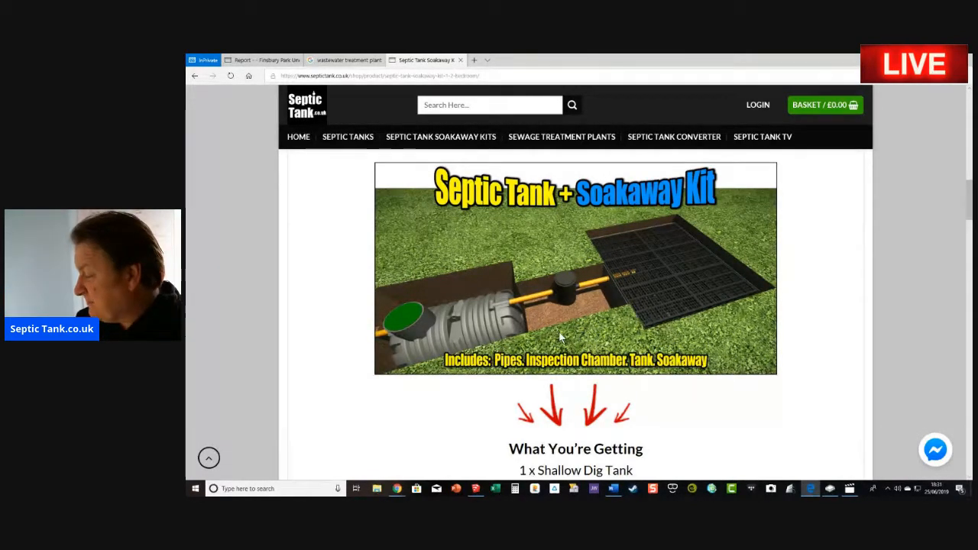
pyautogui.scroll(-3)
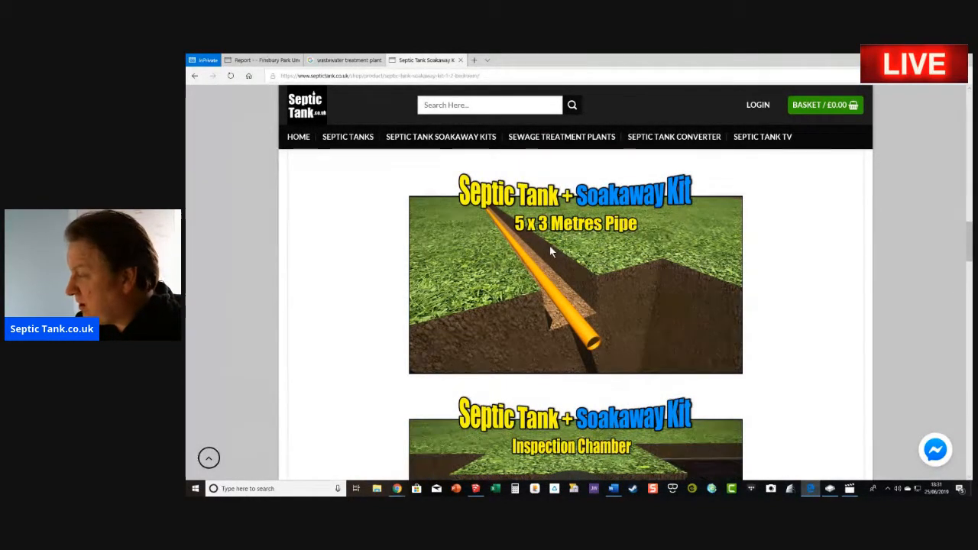
pyautogui.scroll(-3)
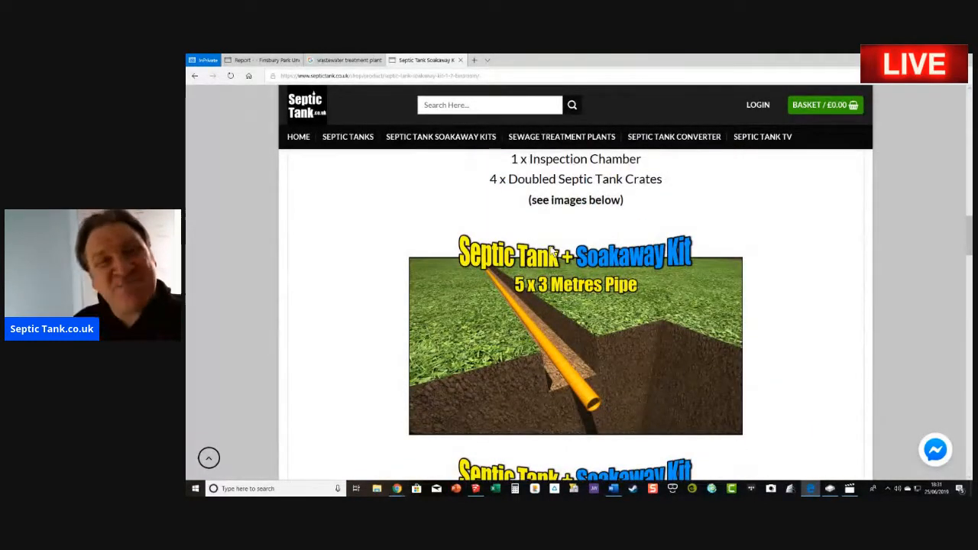
pyautogui.scroll(-3)
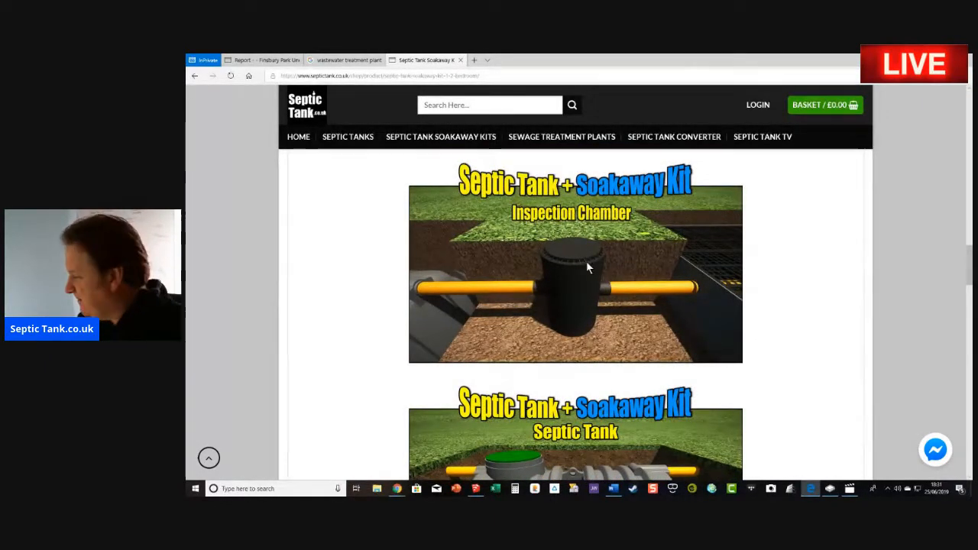
pyautogui.scroll(-3)
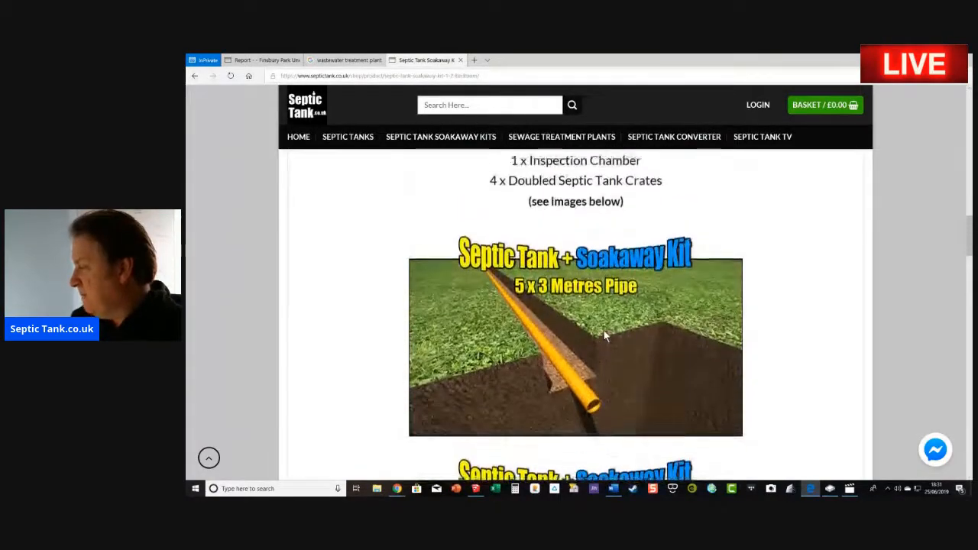
pyautogui.scroll(-3)
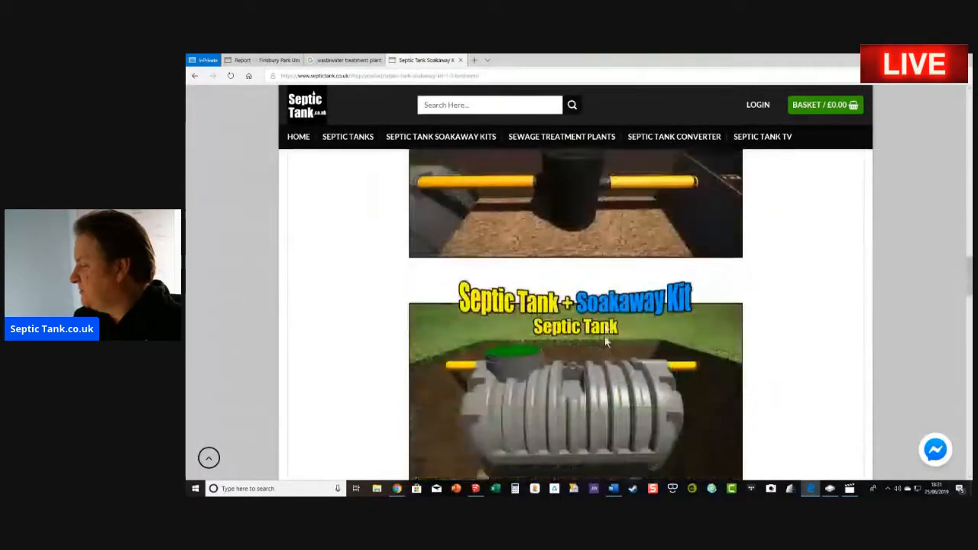
pyautogui.scroll(-3)
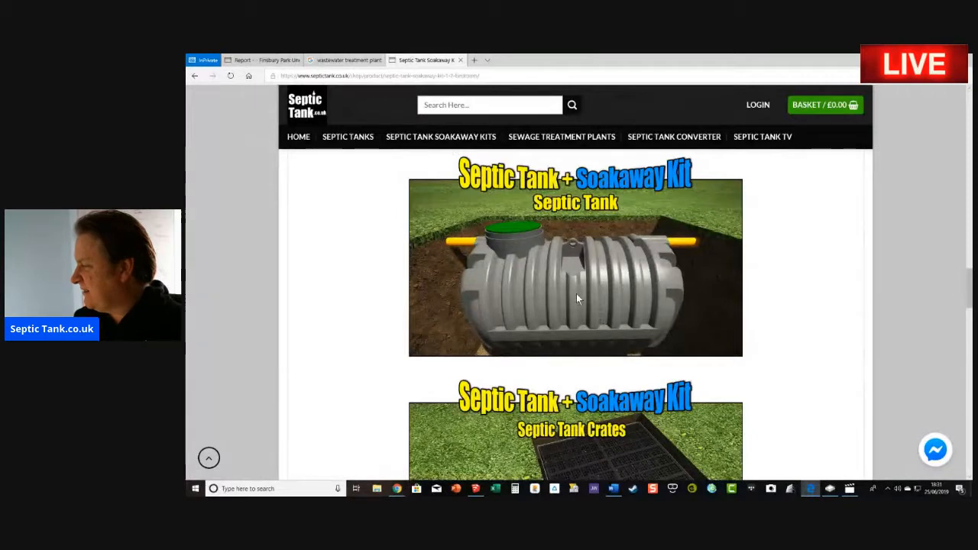
pyautogui.scroll(-3)
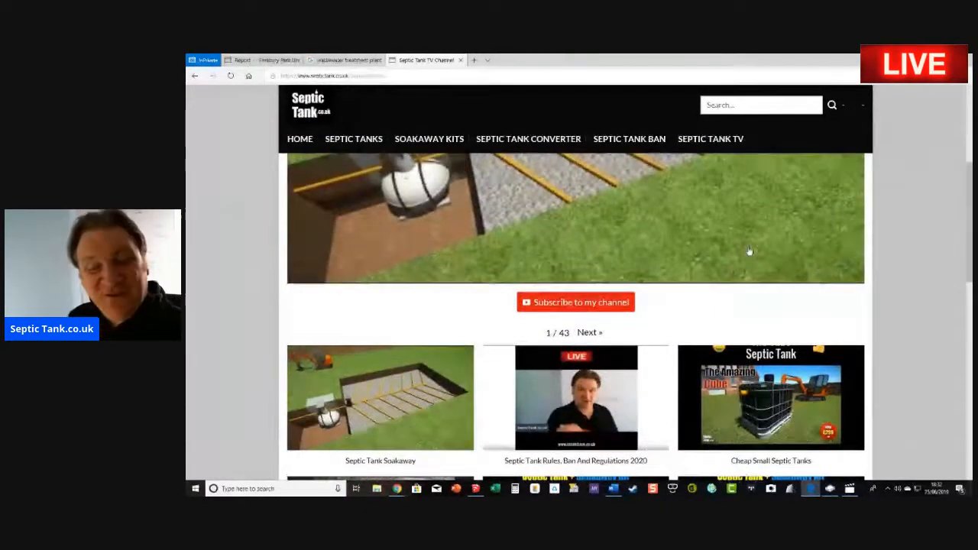
# Return to the septictank.co.uk homepage showing Epurbloc tanks and the Amazing Cube offer.
pyautogui.scroll(-3)
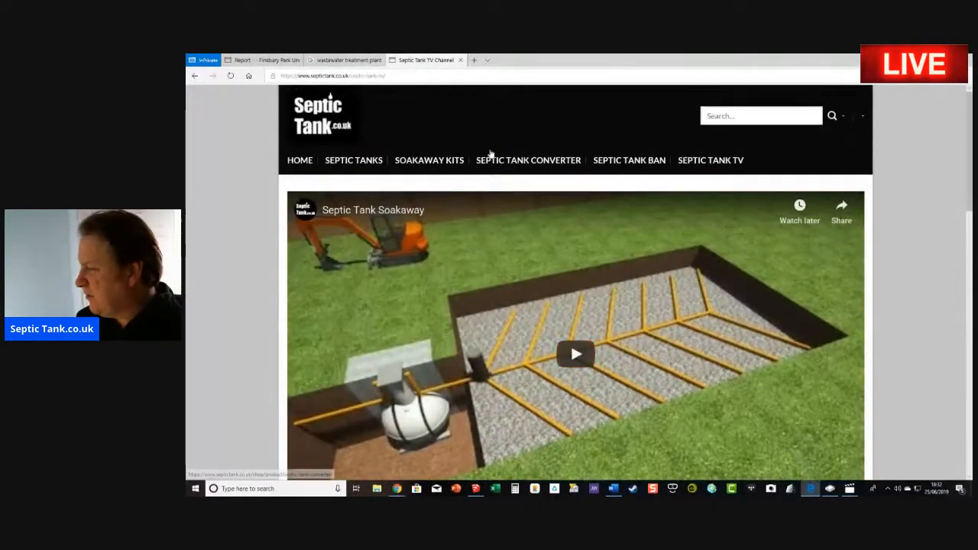
pyautogui.click(300, 159)
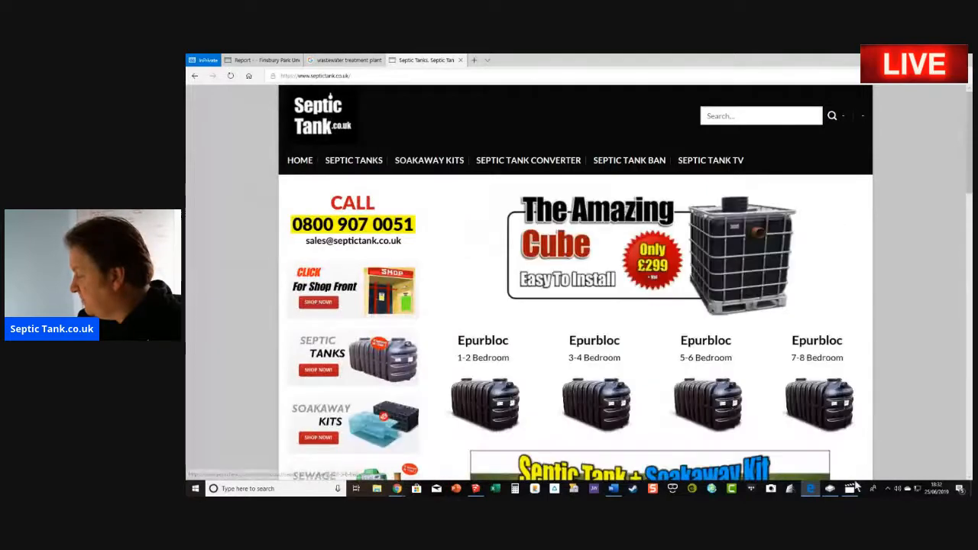
pyautogui.scroll(-3)
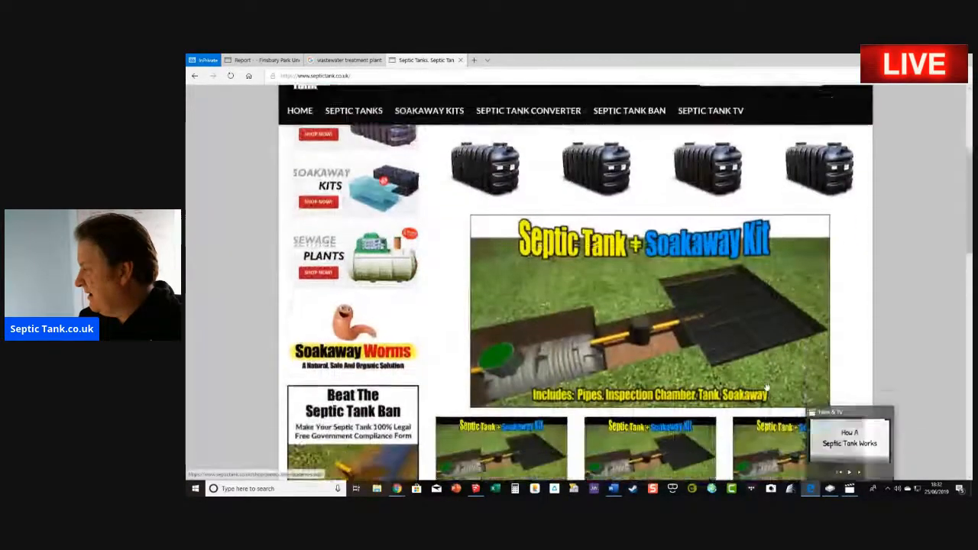